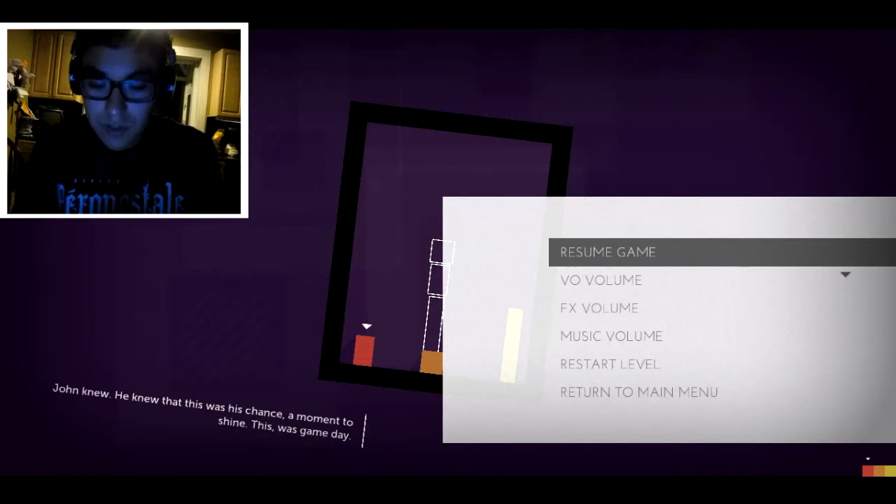
# Resume the paused level so the red character is back in play.
pyautogui.click(608, 252)
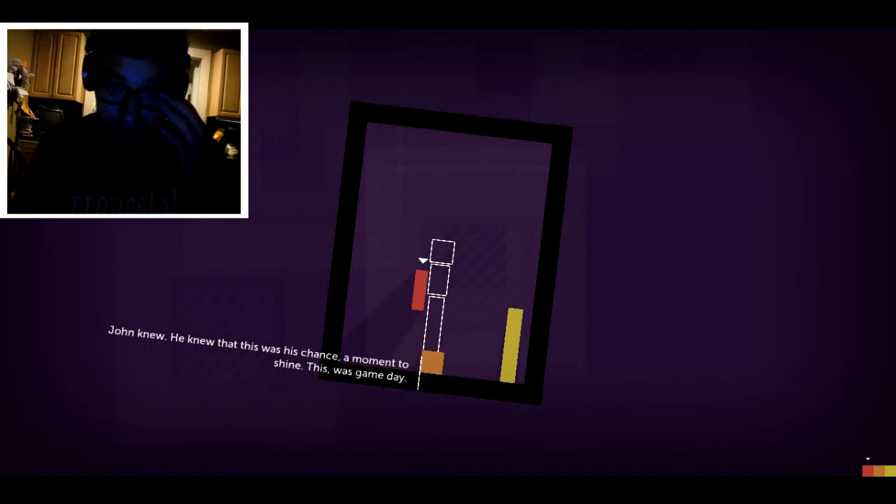